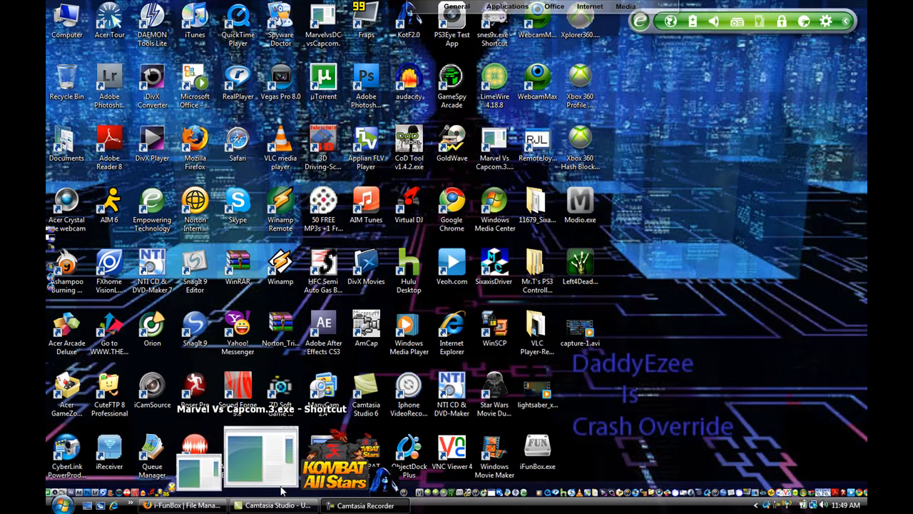
mouse_move(350, 454)
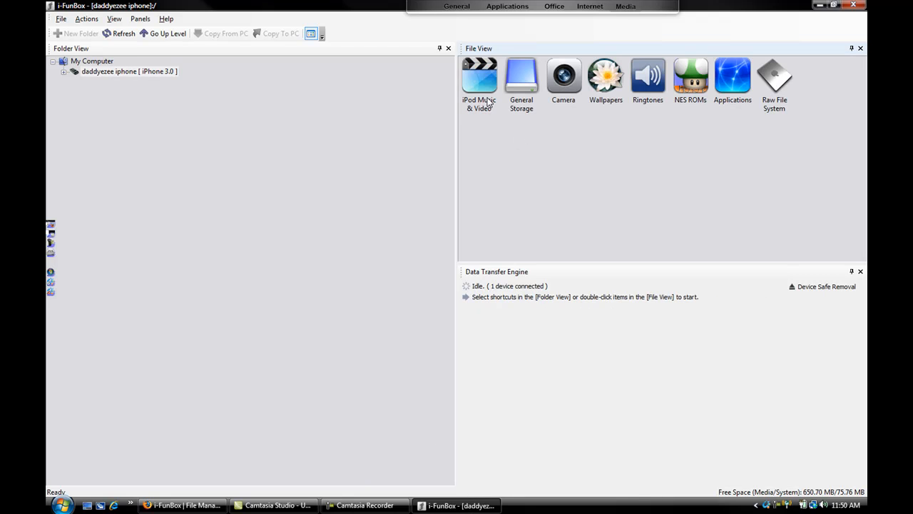
mouse_move(479, 116)
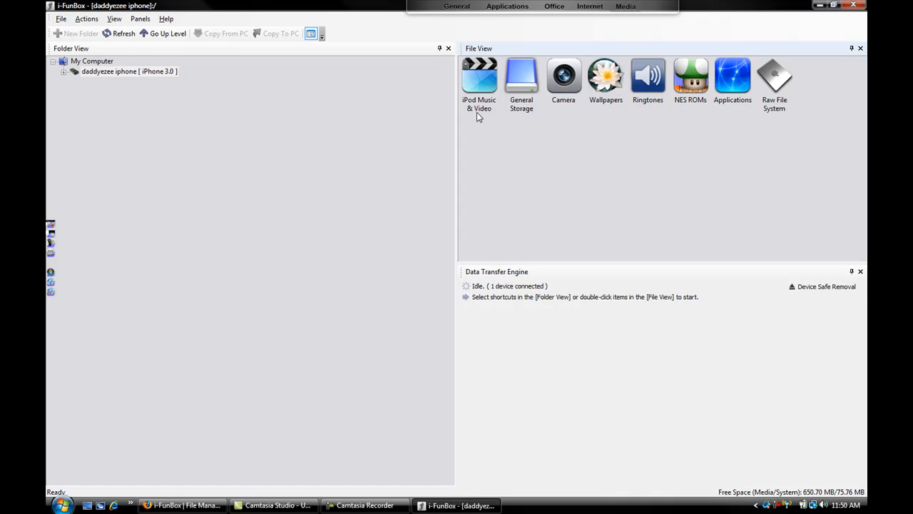
mouse_move(573, 105)
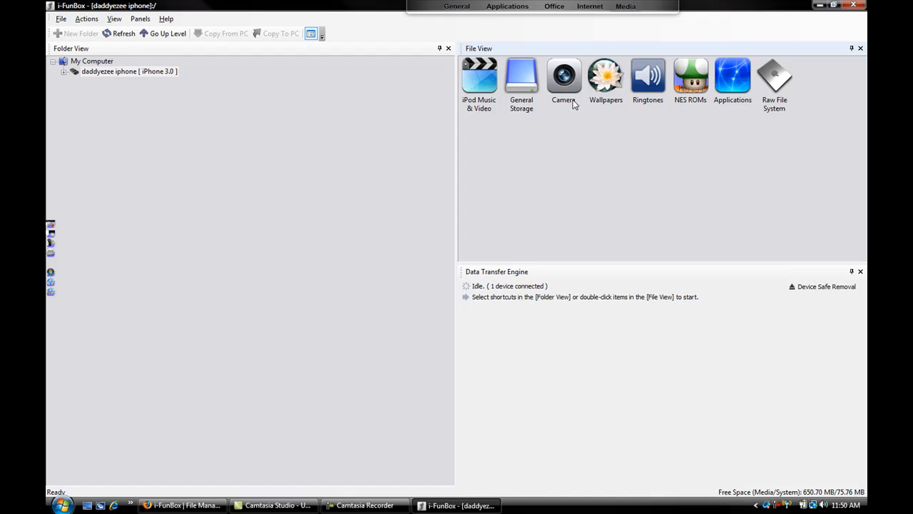
mouse_move(567, 91)
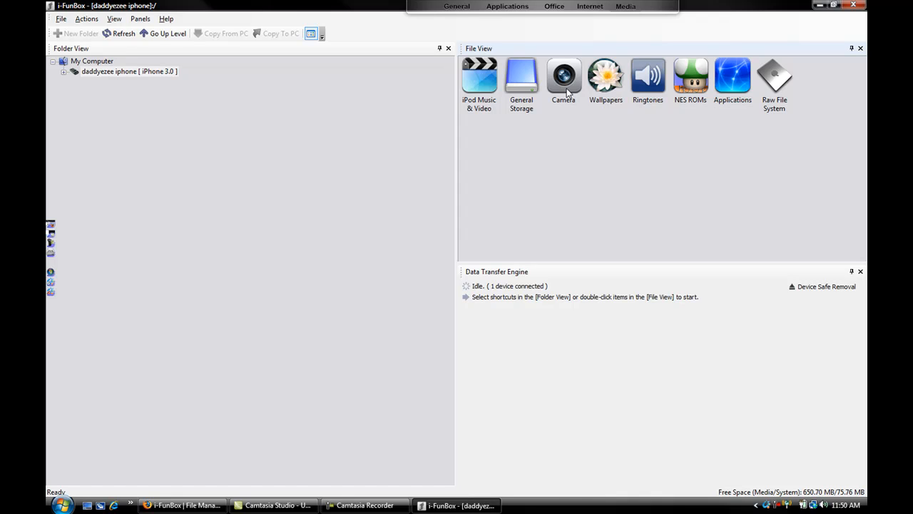
mouse_move(591, 85)
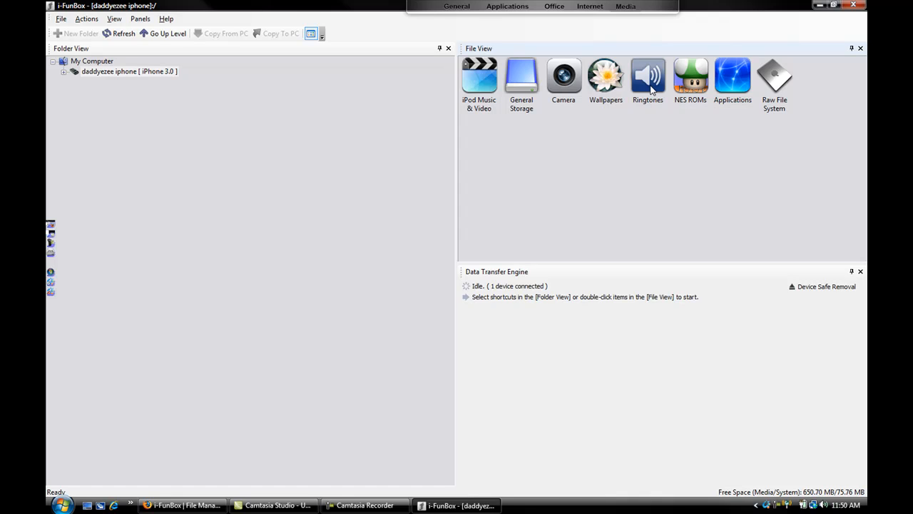
mouse_move(682, 88)
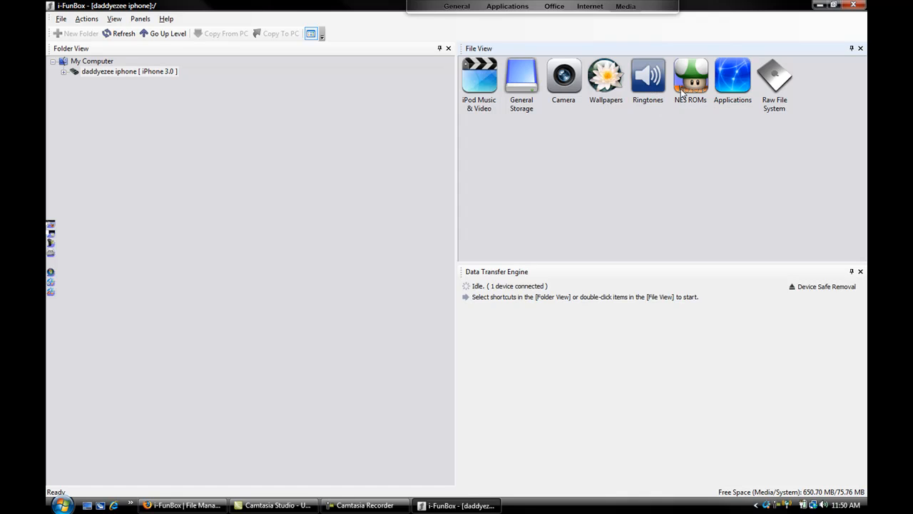
Show the iPhone's NES ROMs folder, which turns out to be empty
left_click(691, 79)
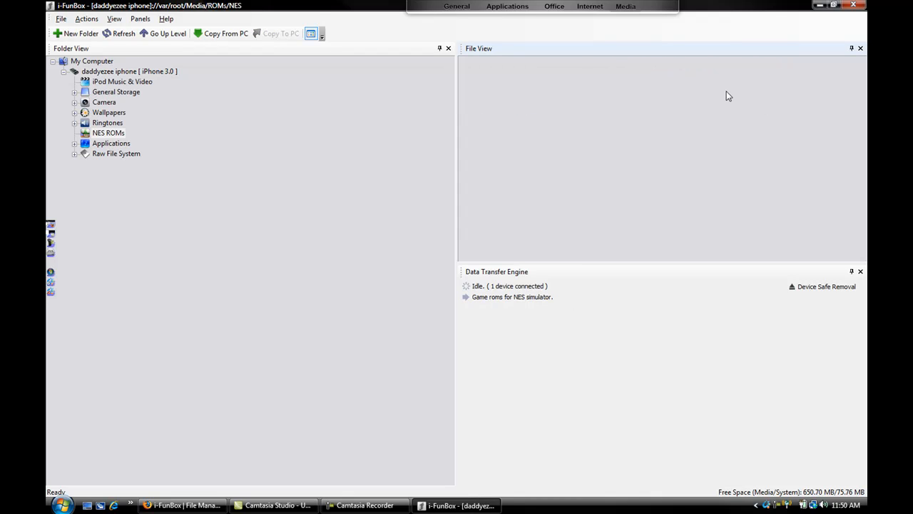
mouse_move(291, 151)
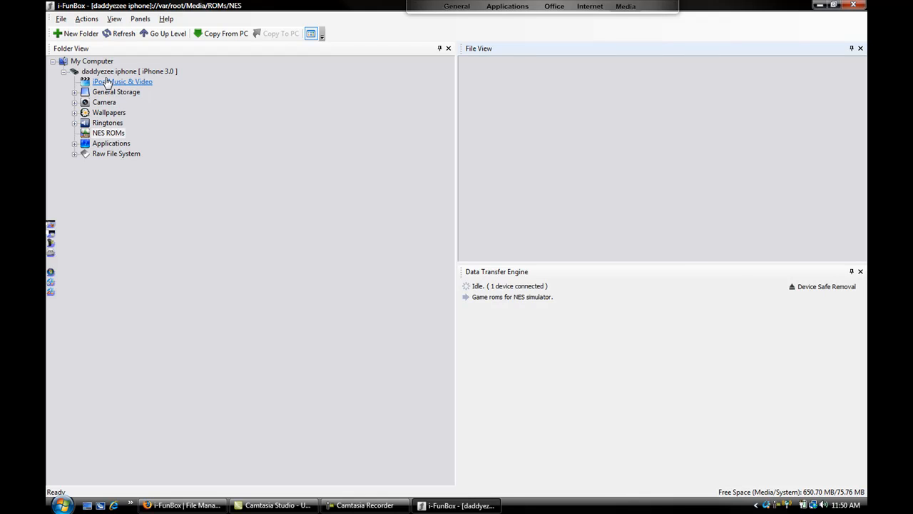
Peek at the raw file system's root folders, then return to the iPhone's shortcut overview and select Raw File System
left_click(117, 155)
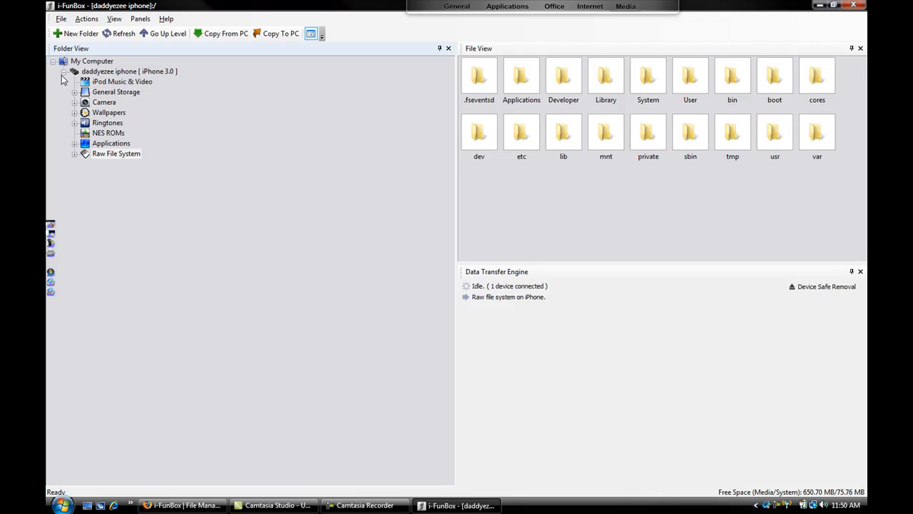
left_click(63, 71)
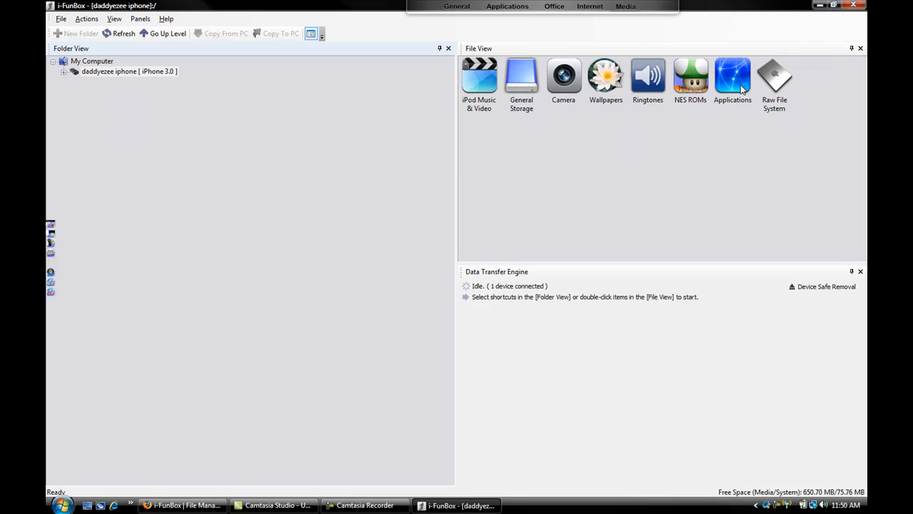
mouse_move(778, 80)
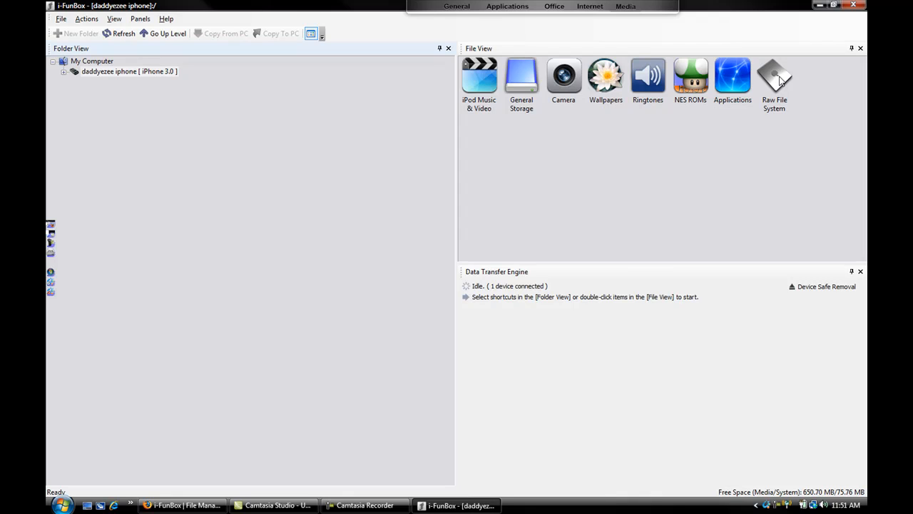
left_click(773, 78)
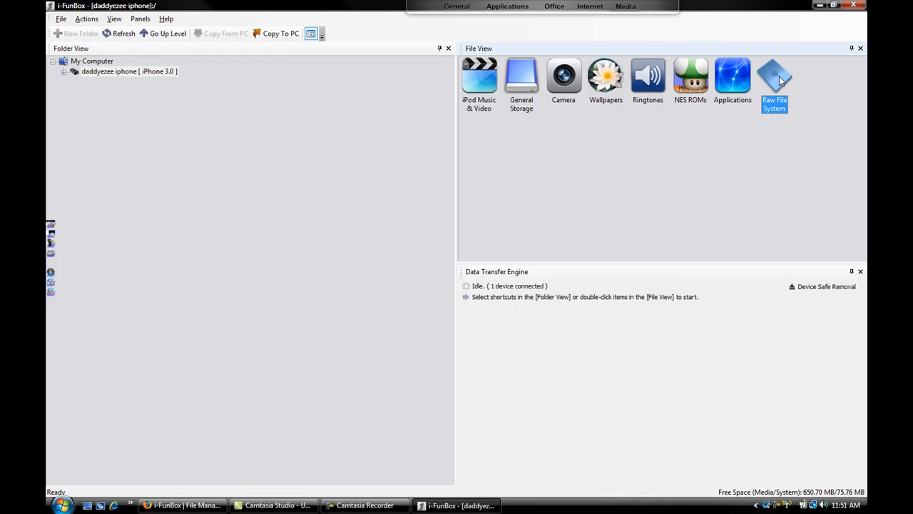
Browse Raw File System > Library > Themes and select the Black City Theme folder
double_click(773, 77)
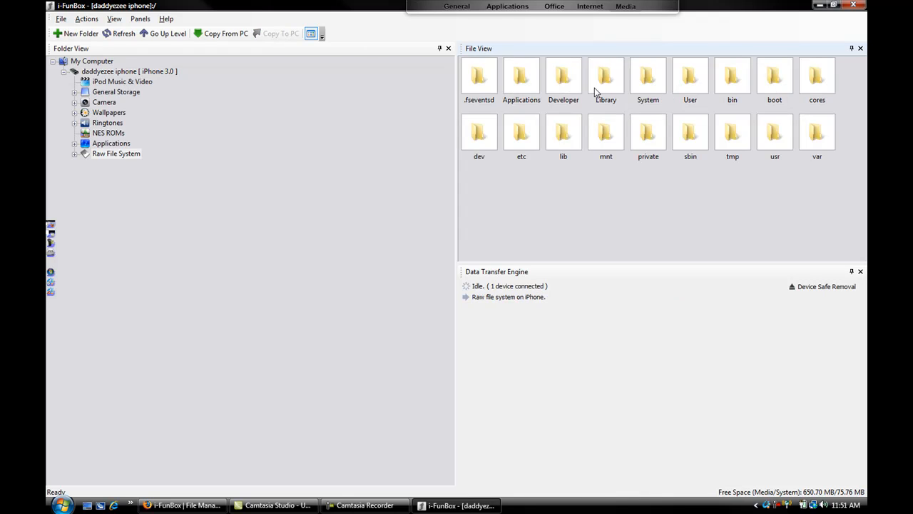
left_click(605, 77)
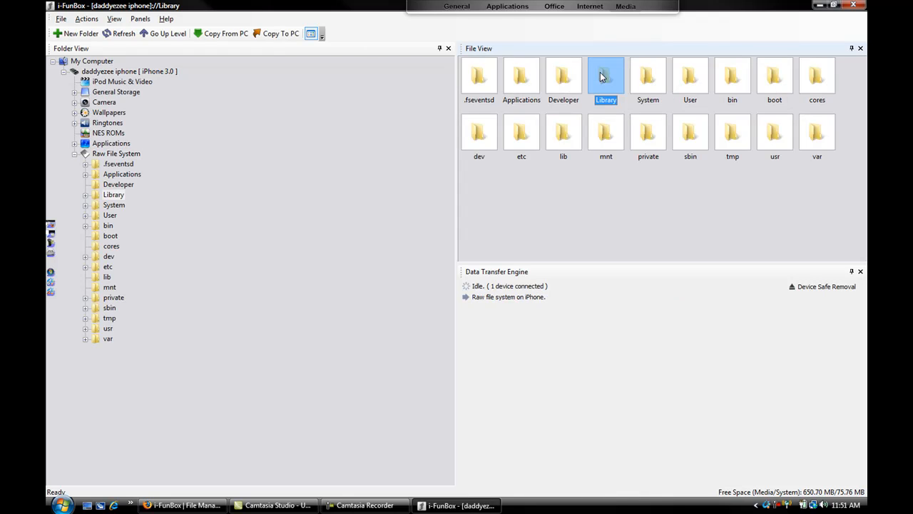
double_click(605, 77)
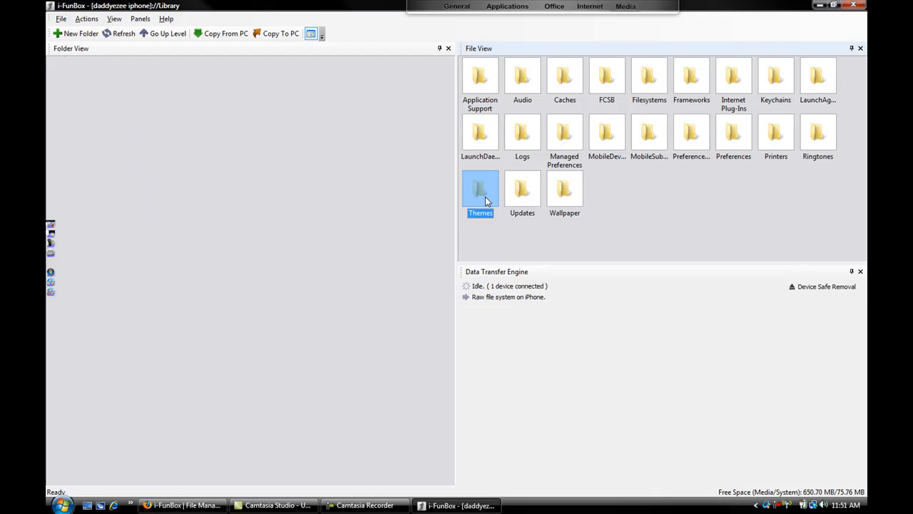
double_click(479, 188)
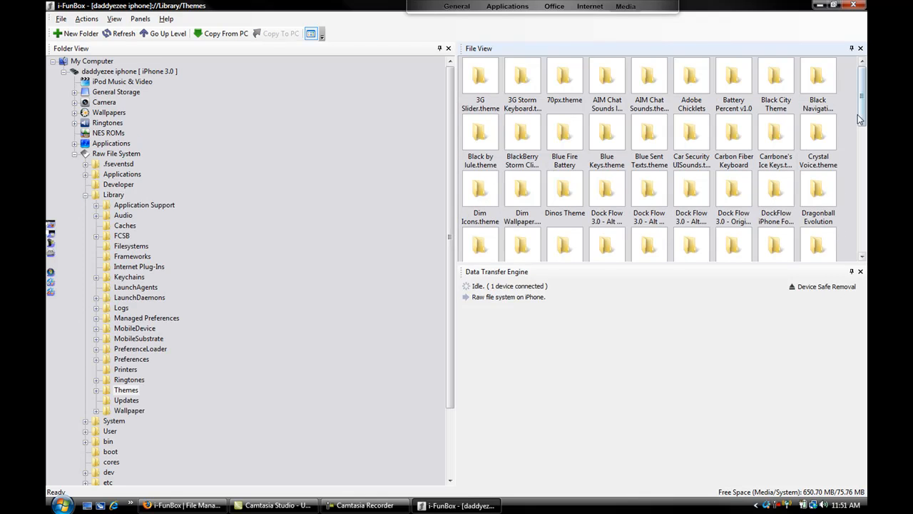
scroll("down", 3)
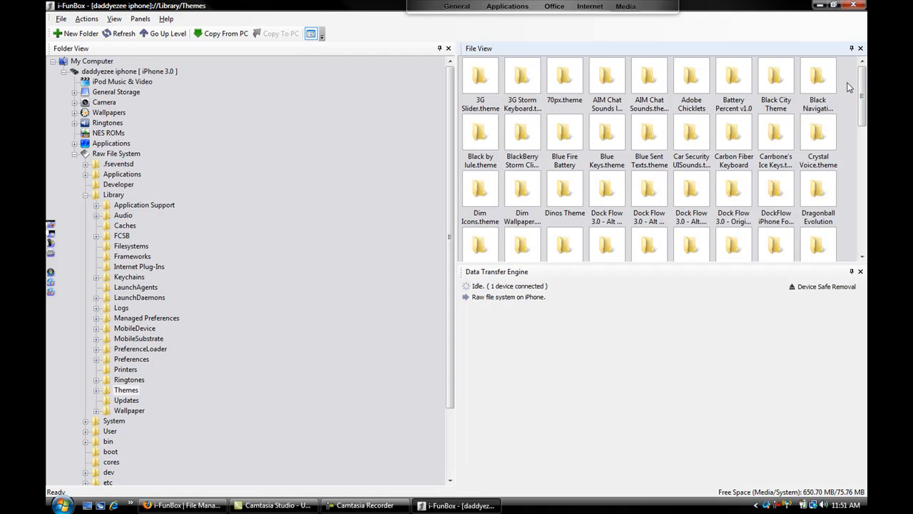
mouse_move(540, 340)
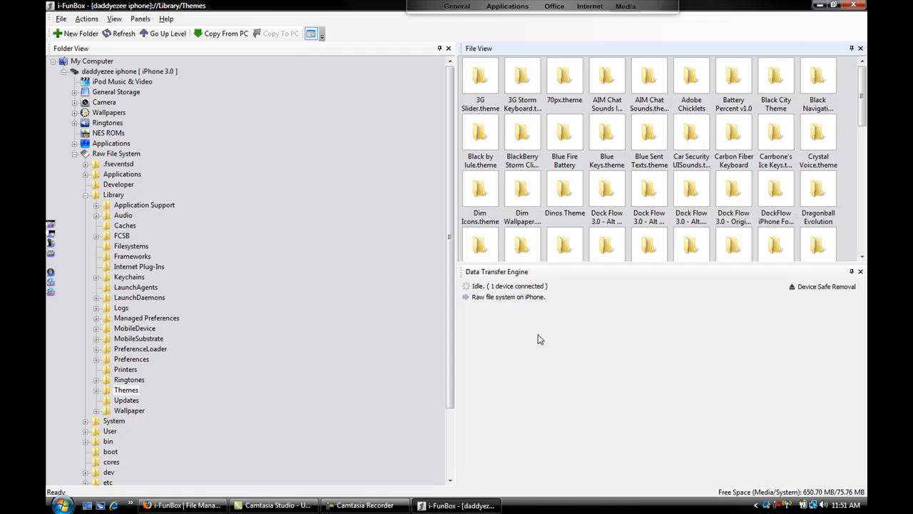
mouse_move(377, 211)
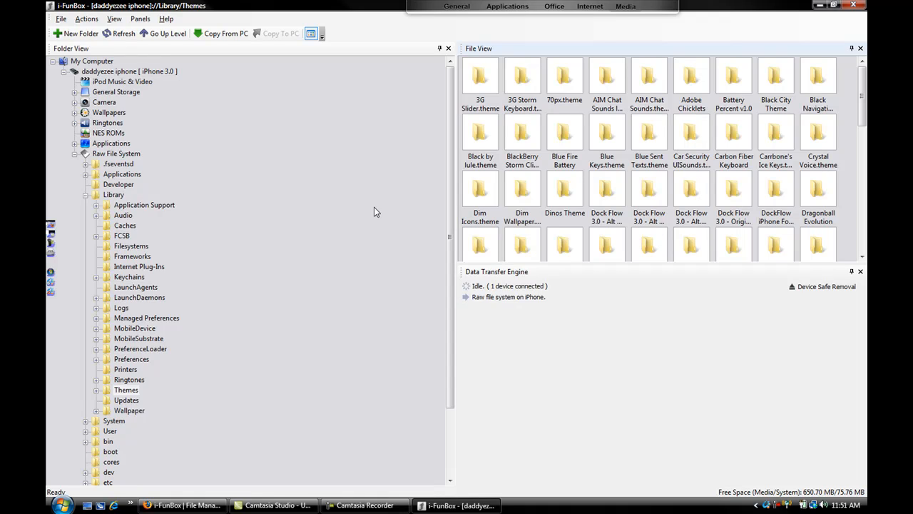
mouse_move(411, 237)
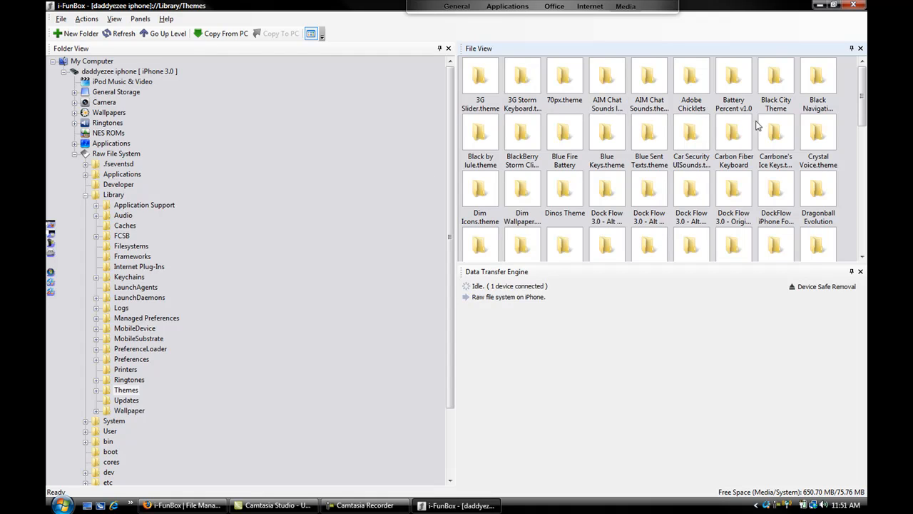
left_click(776, 77)
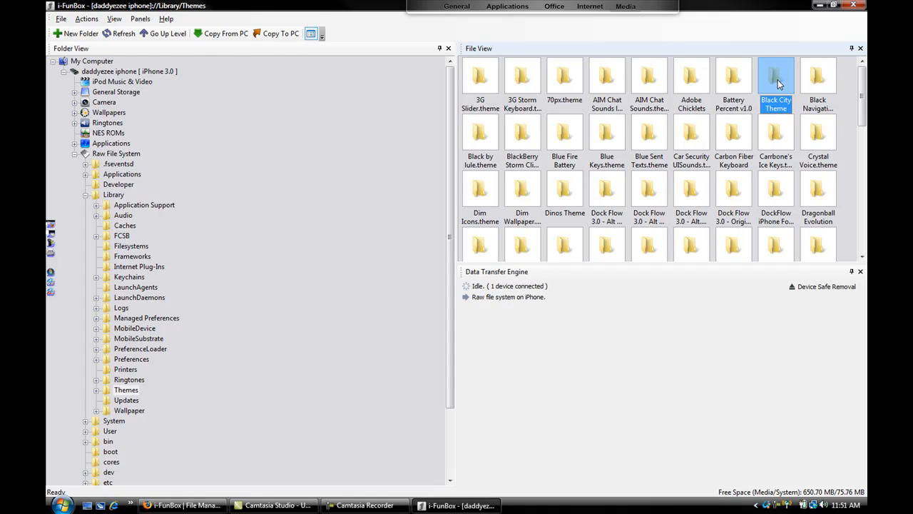
Enter Black City Theme, select Wallpaper.png and show its context menu with Copy To PC
double_click(776, 77)
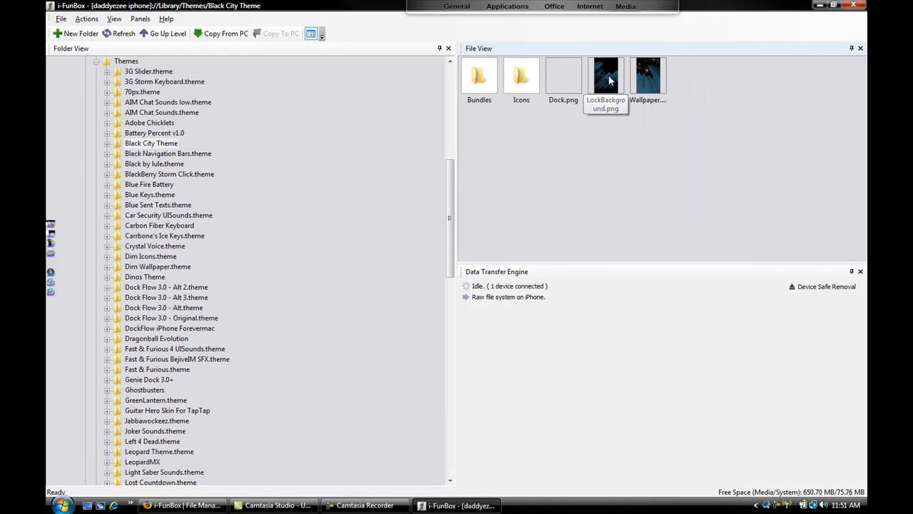
left_click(648, 77)
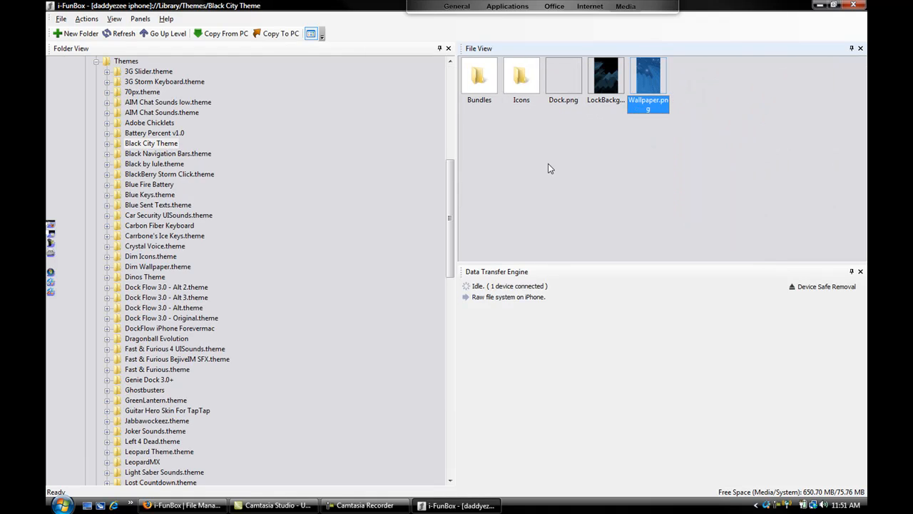
right_click(551, 169)
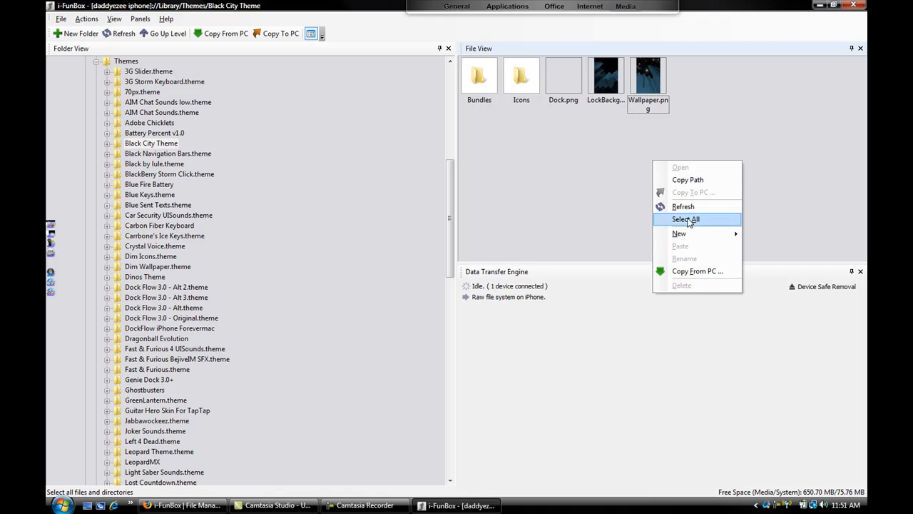
mouse_move(577, 187)
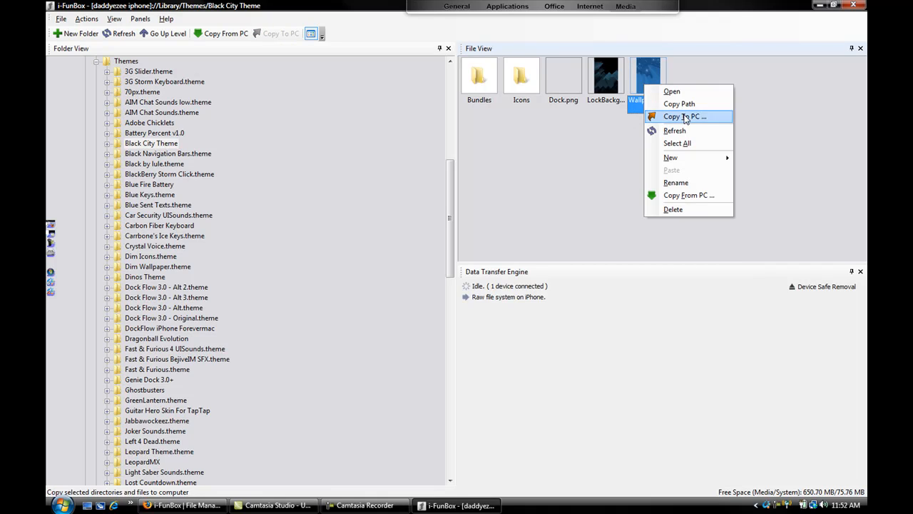
mouse_move(687, 194)
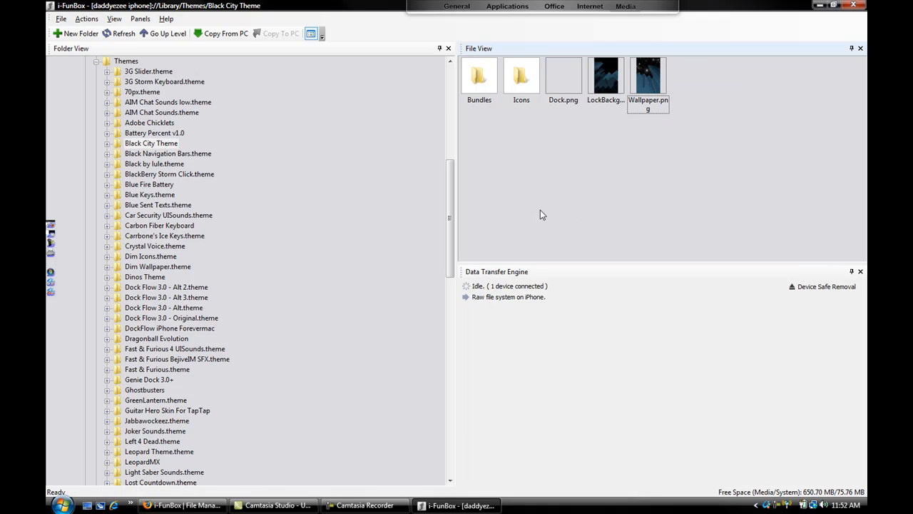
mouse_move(415, 137)
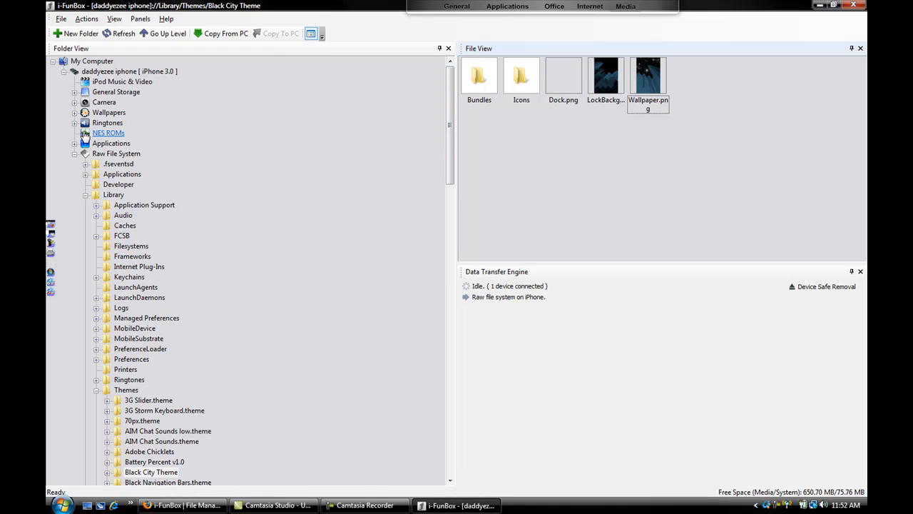
Scroll through the installed Applications list, then switch to General Storage
left_click(111, 143)
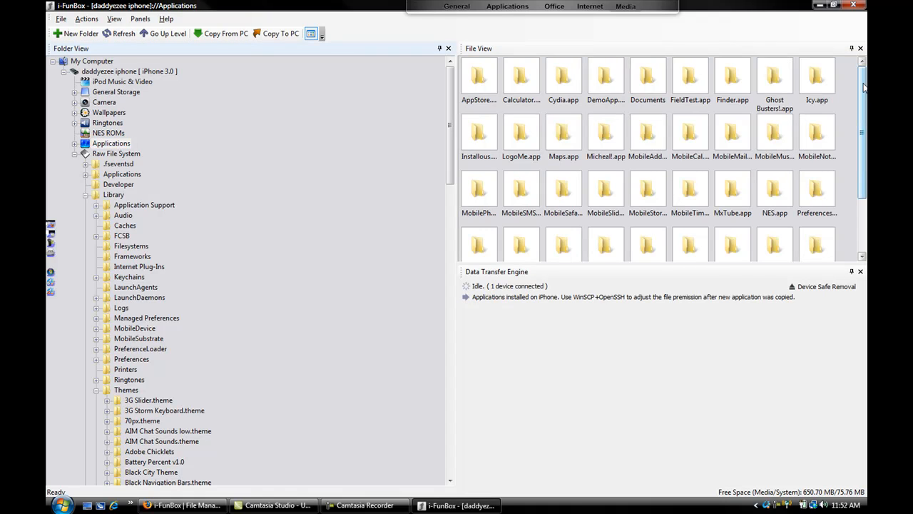
scroll("down", 3)
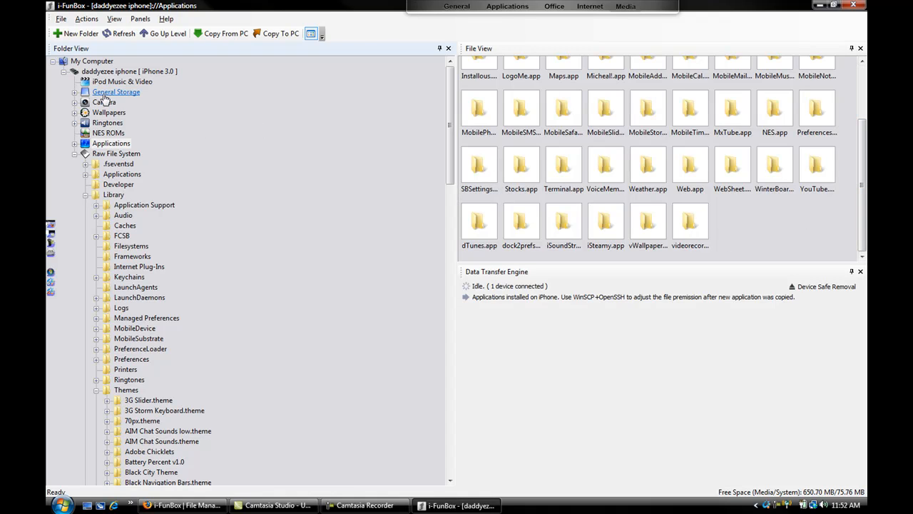
left_click(115, 91)
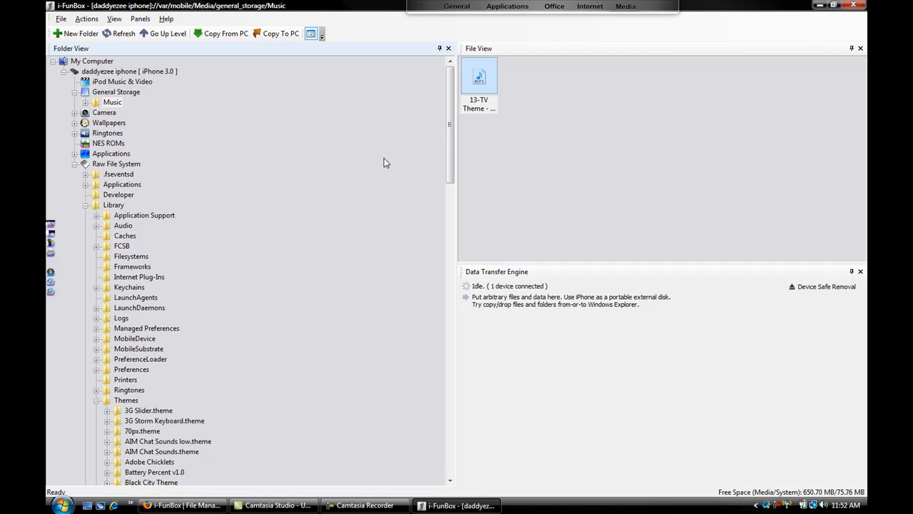
mouse_move(91, 107)
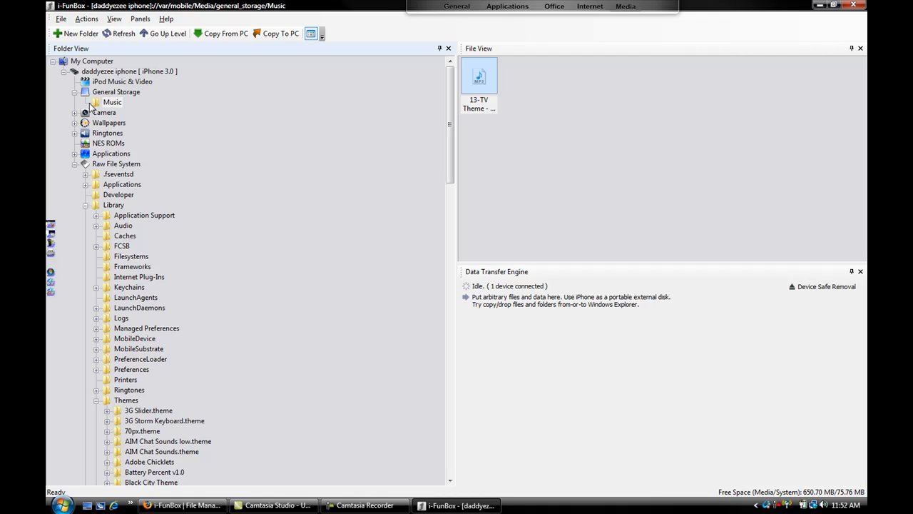
Go from General Storage to the iPod Music & Video library, which has no items
left_click(117, 92)
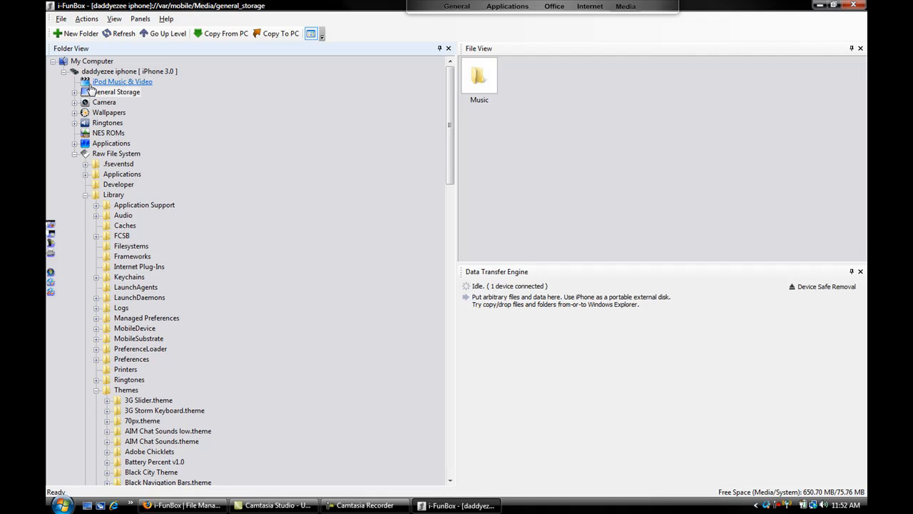
left_click(123, 80)
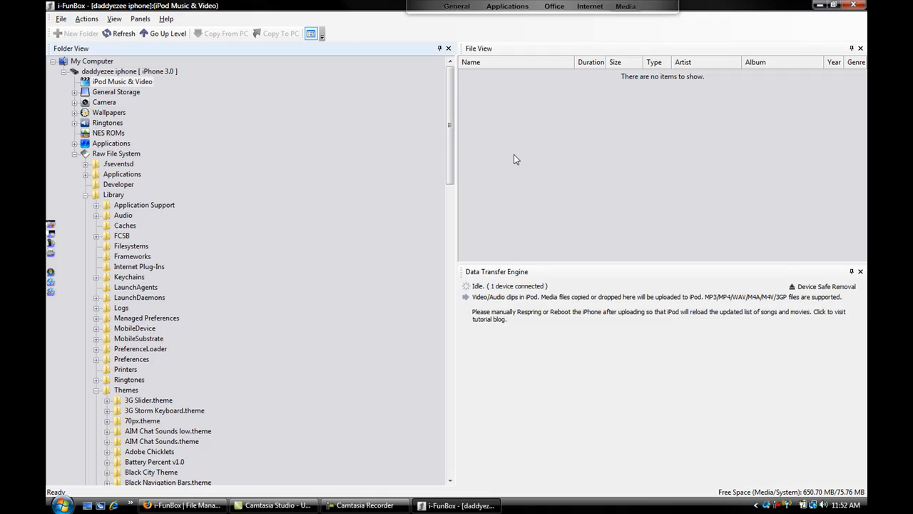
mouse_move(665, 223)
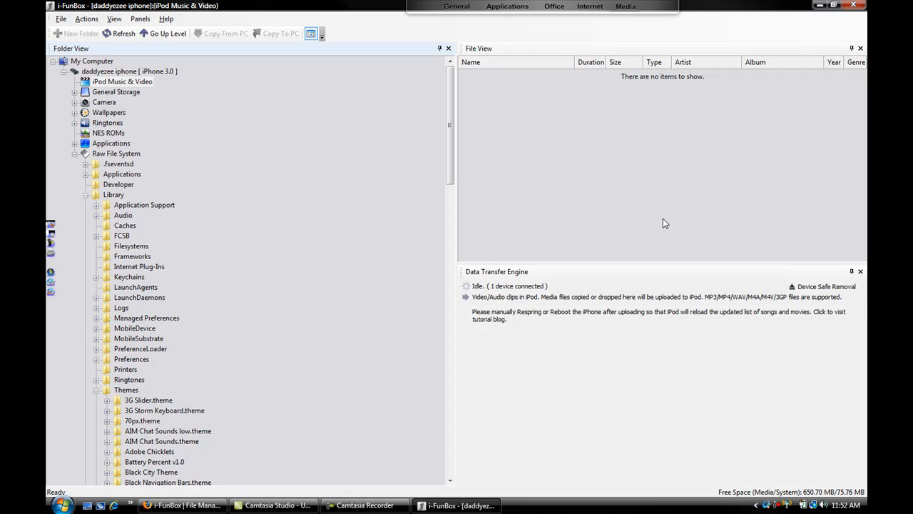
mouse_move(378, 163)
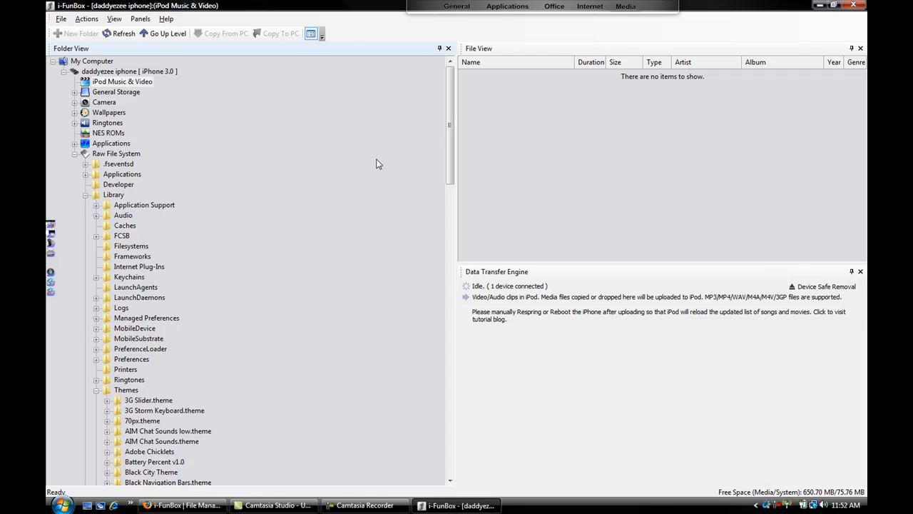
mouse_move(511, 184)
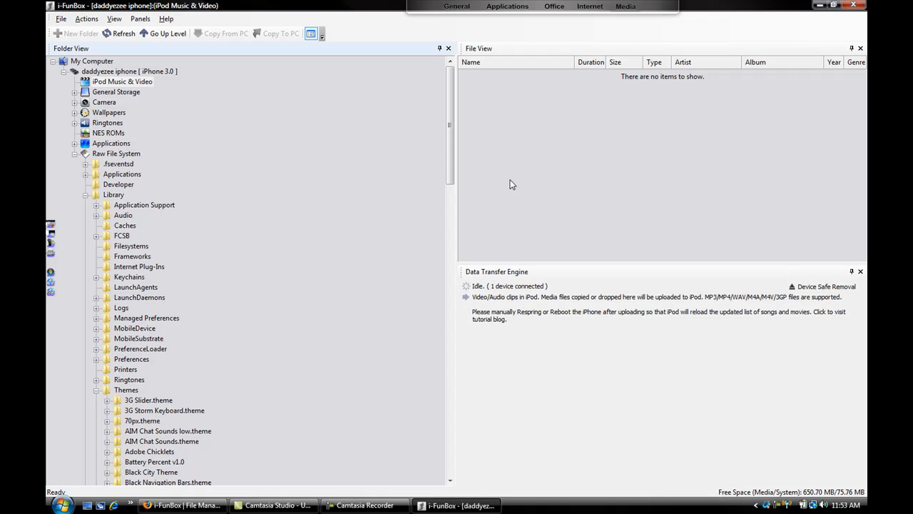
mouse_move(241, 477)
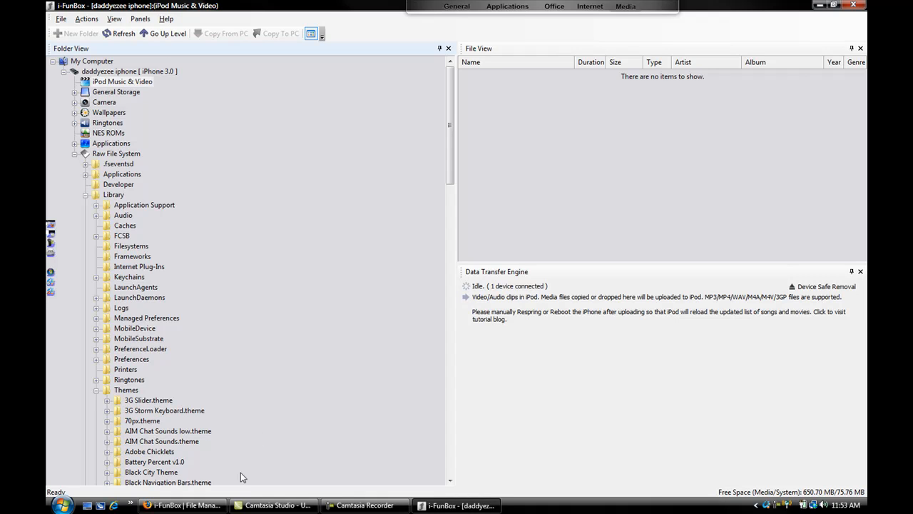
Bring up the i-funbox.com page in Firefox showing features and downloads
left_click(174, 505)
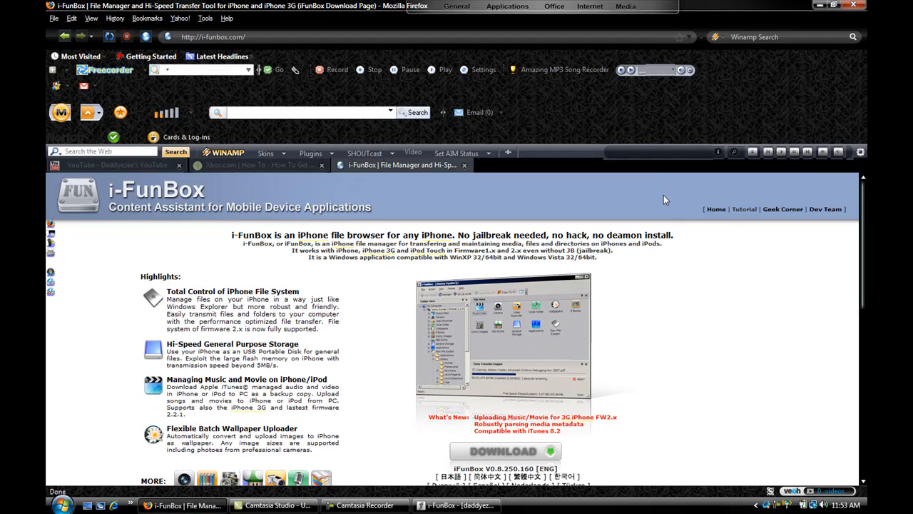
mouse_move(696, 291)
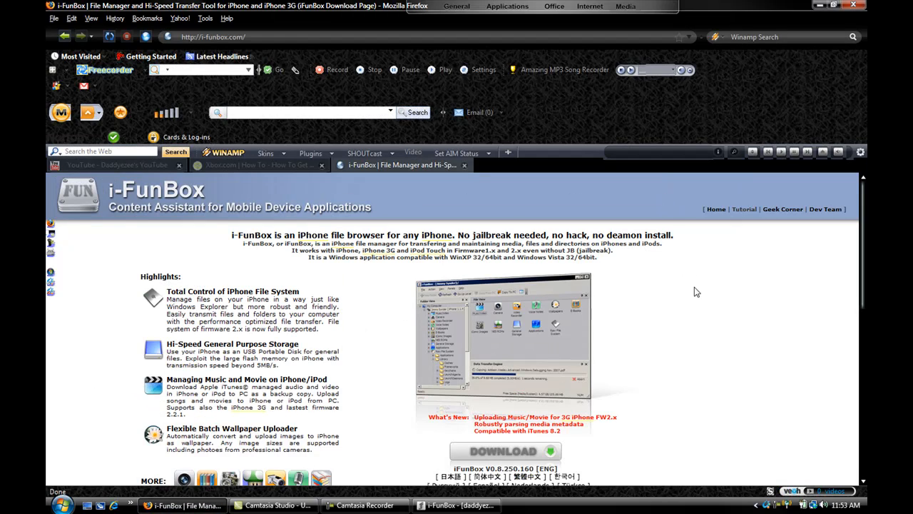
mouse_move(376, 277)
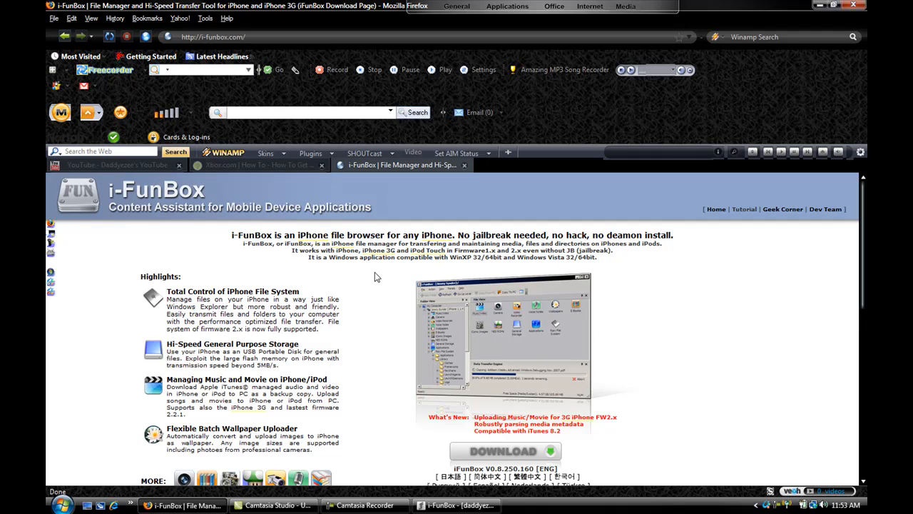
mouse_move(691, 263)
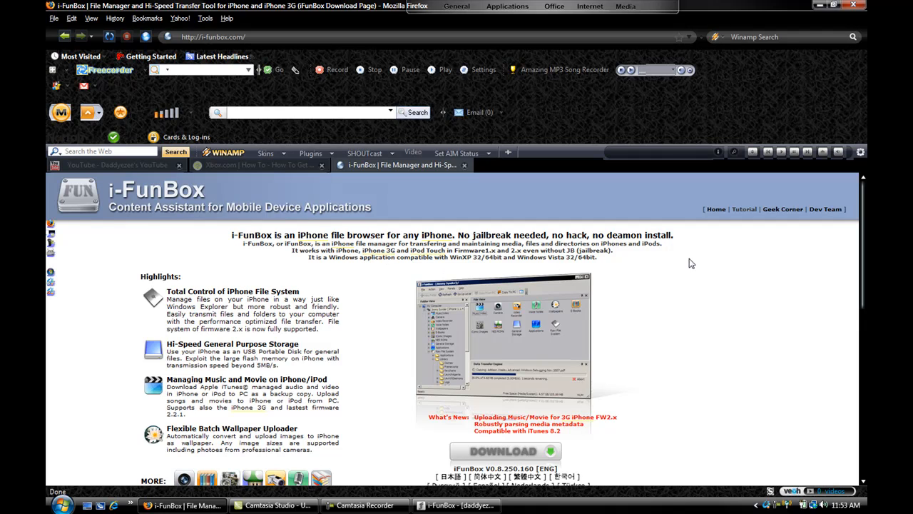
mouse_move(635, 428)
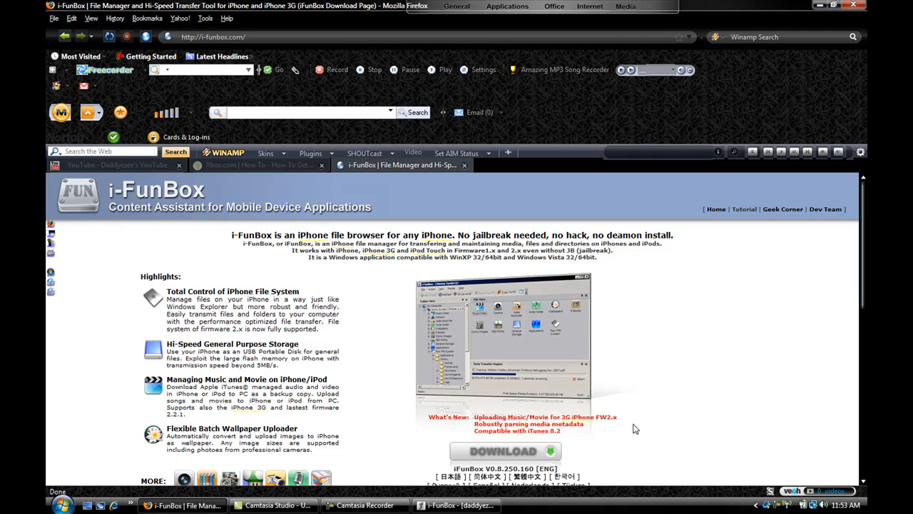
mouse_move(680, 351)
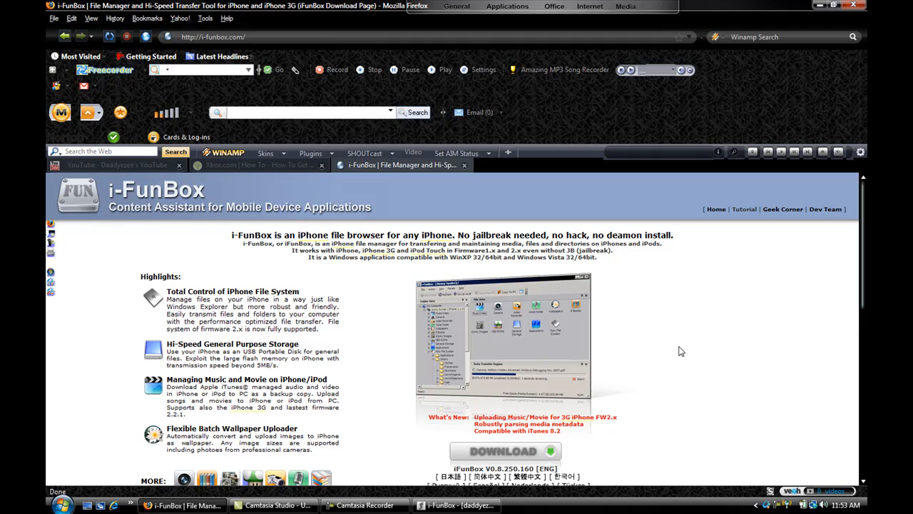